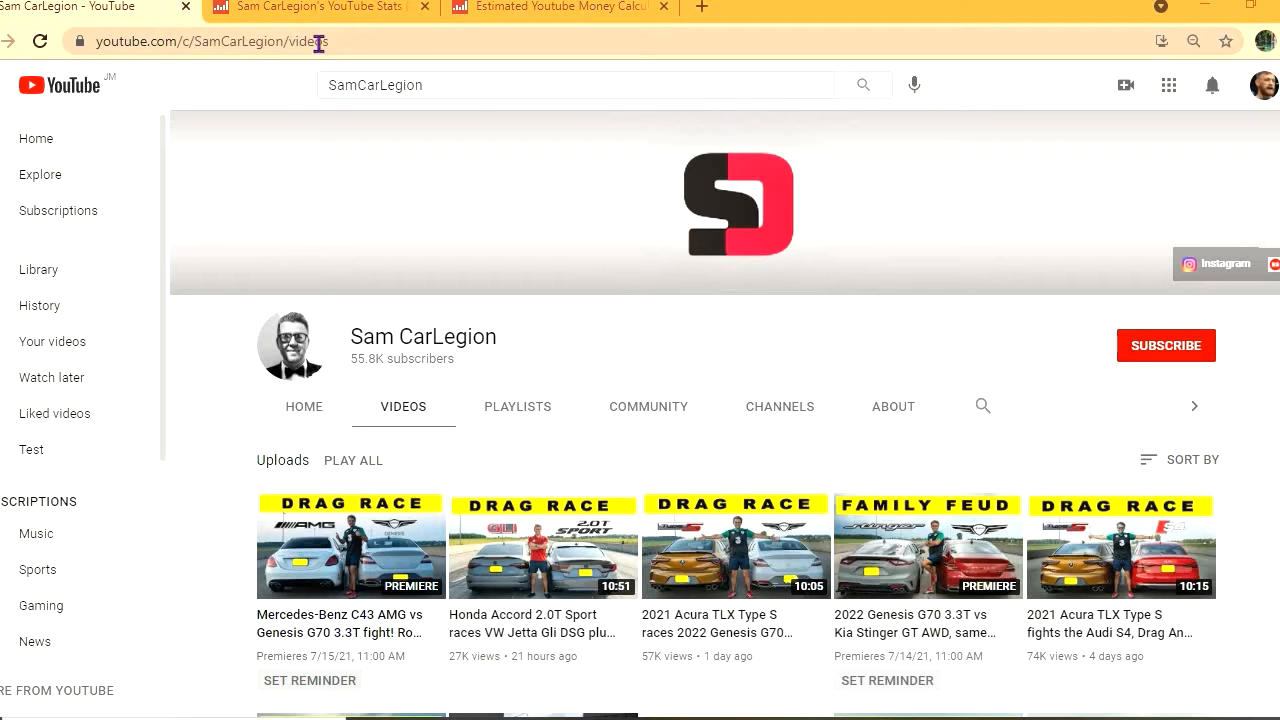
Show samcarlegion's YouTube stats: 365 uploads, 55.3K subscribers, 17,618,976 views.
left_click(310, 8)
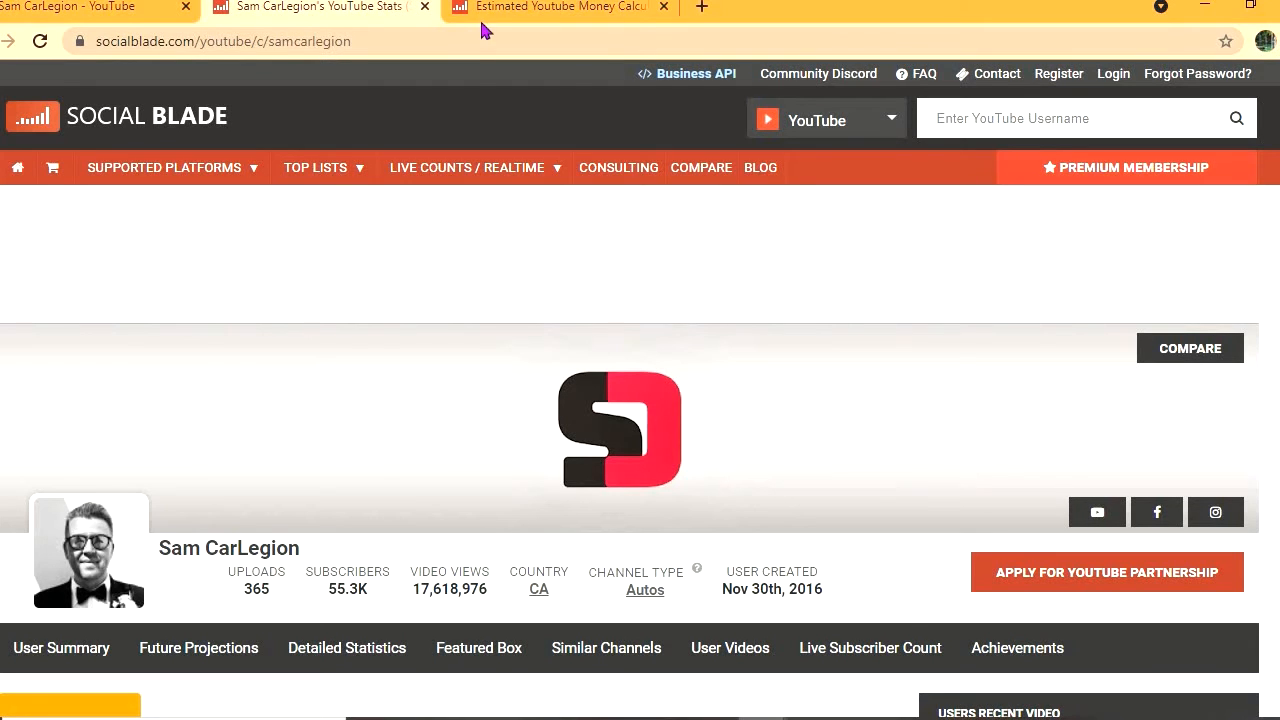
Open the Money Calculator for Sam CarLegion at 74,000 daily views and $6.00 CPM.
left_click(555, 8)
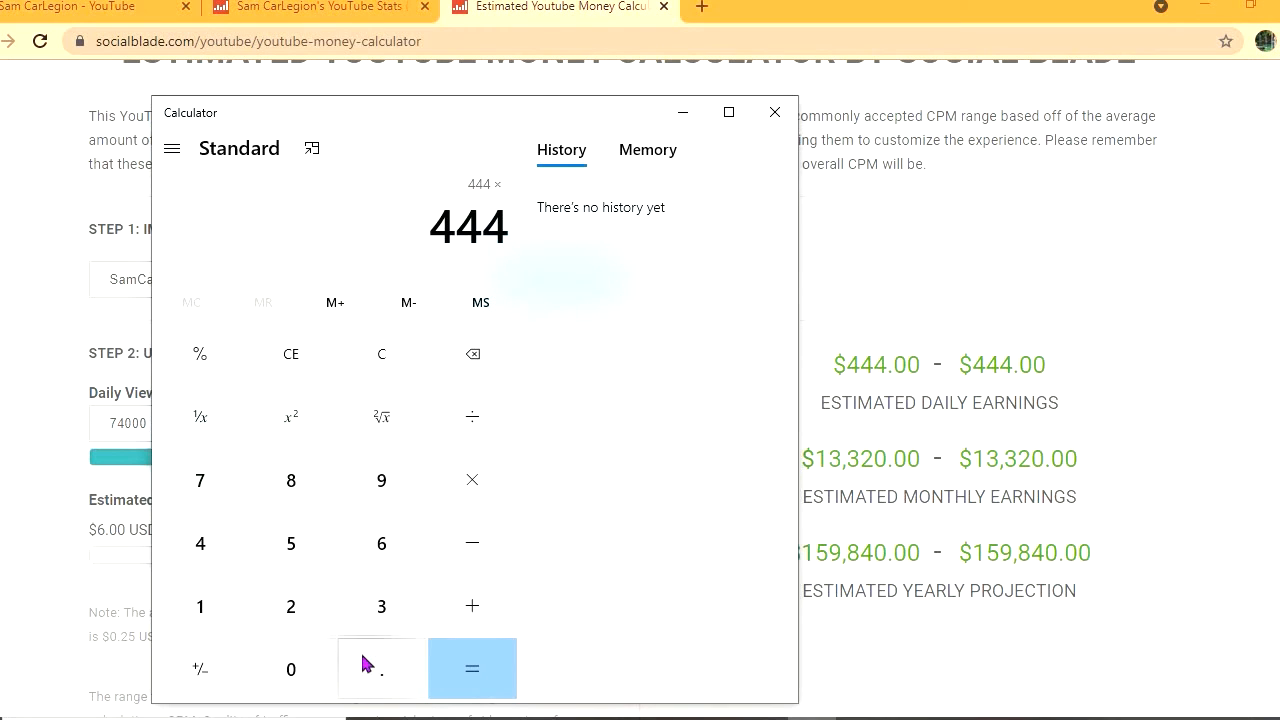
Compute 444 × 0.55 = 244.2, then × 30 = 7,326, and start another multiplication.
left_click(472, 668)
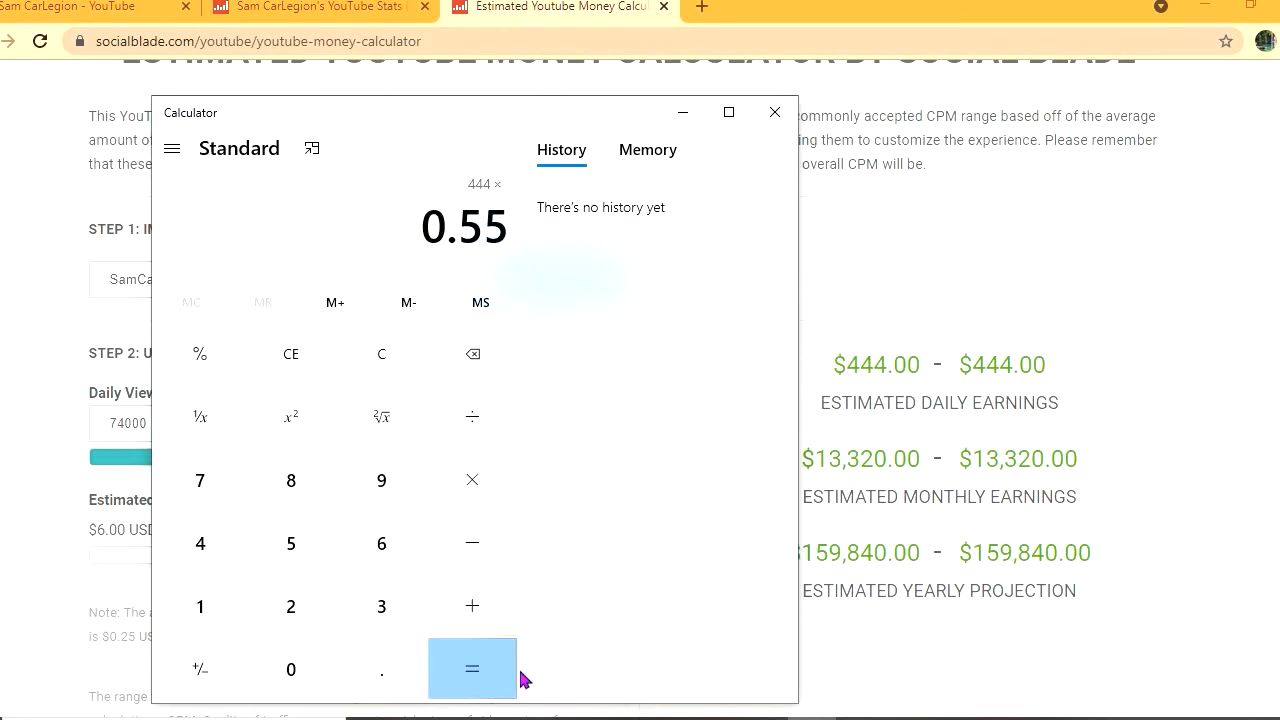
left_click(472, 668)
type("30")
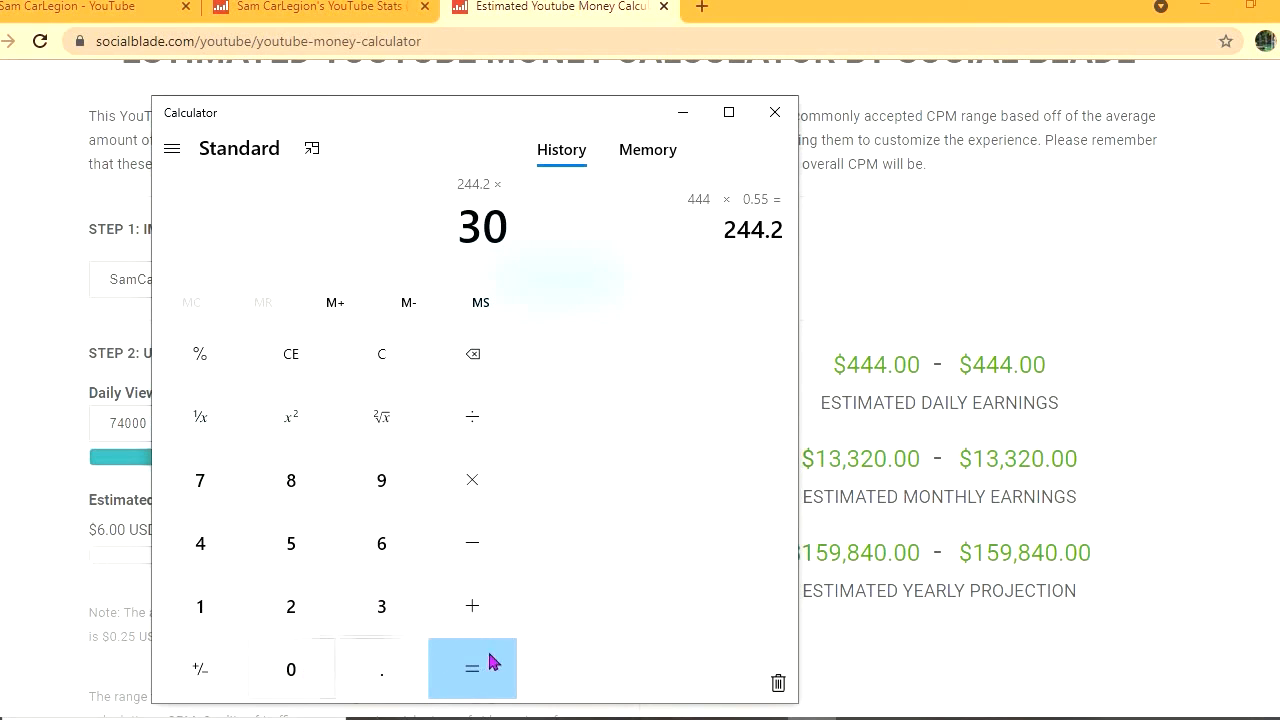
left_click(472, 668)
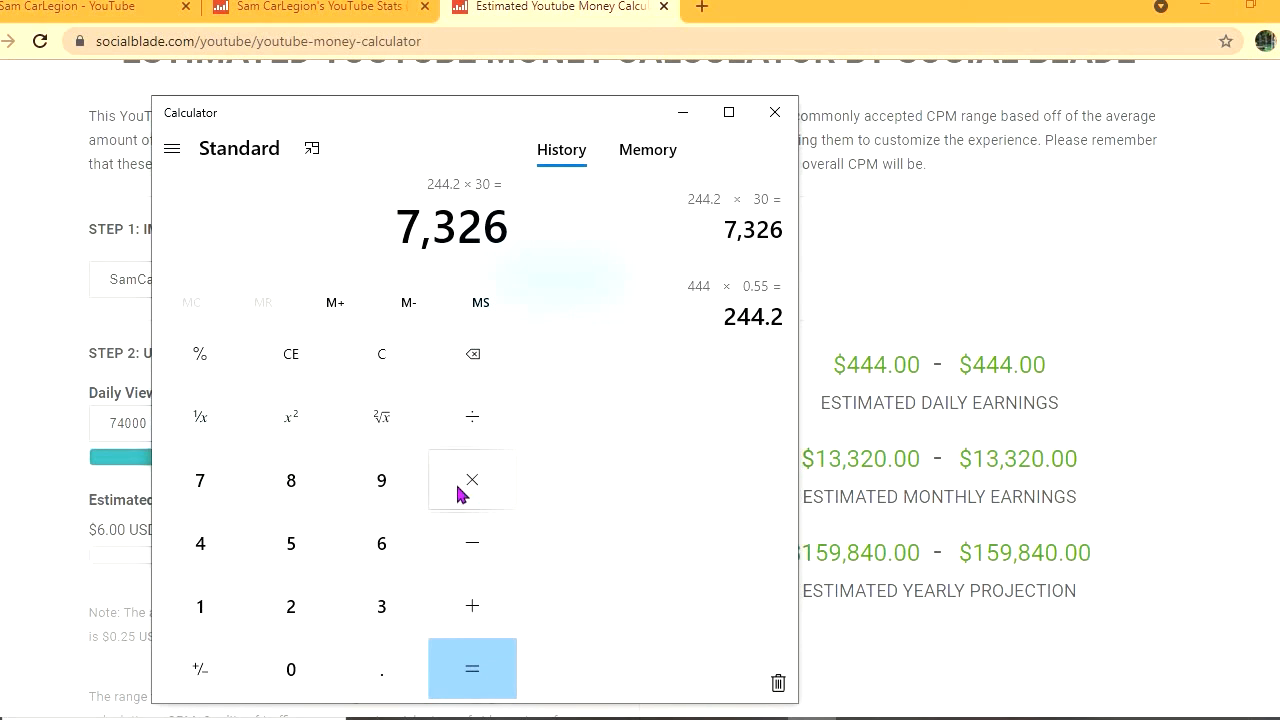
left_click(472, 480)
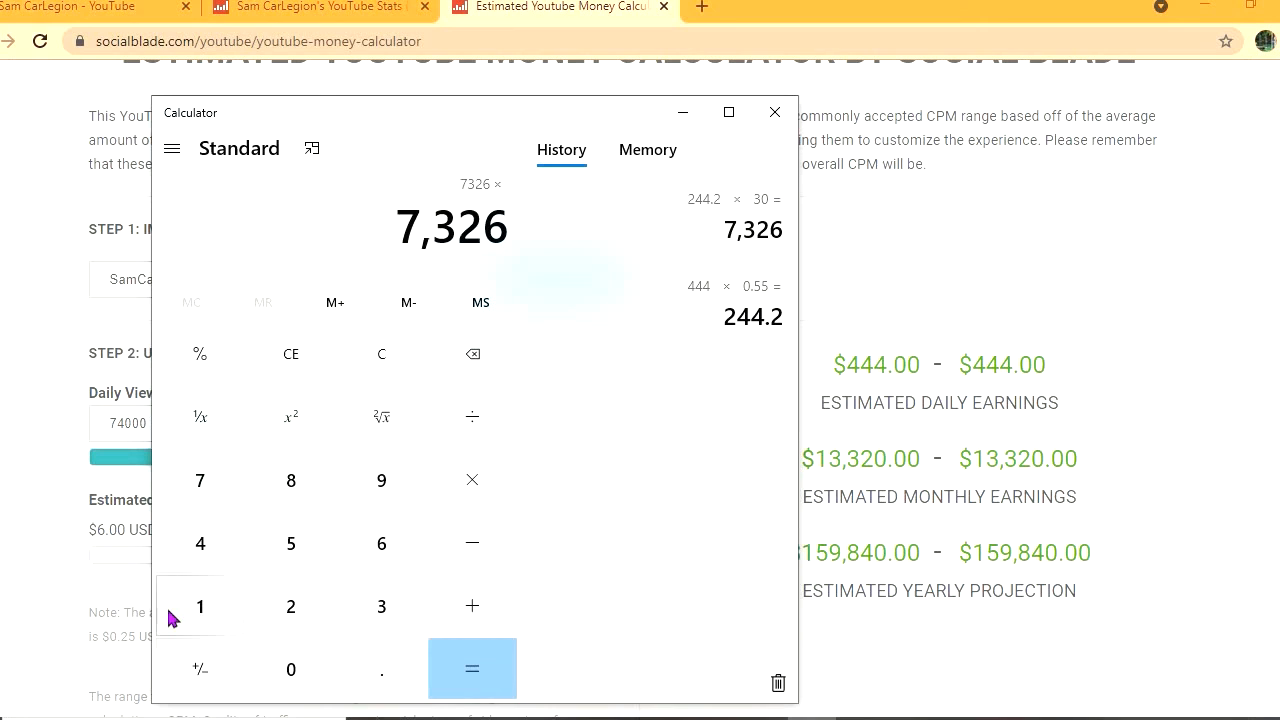